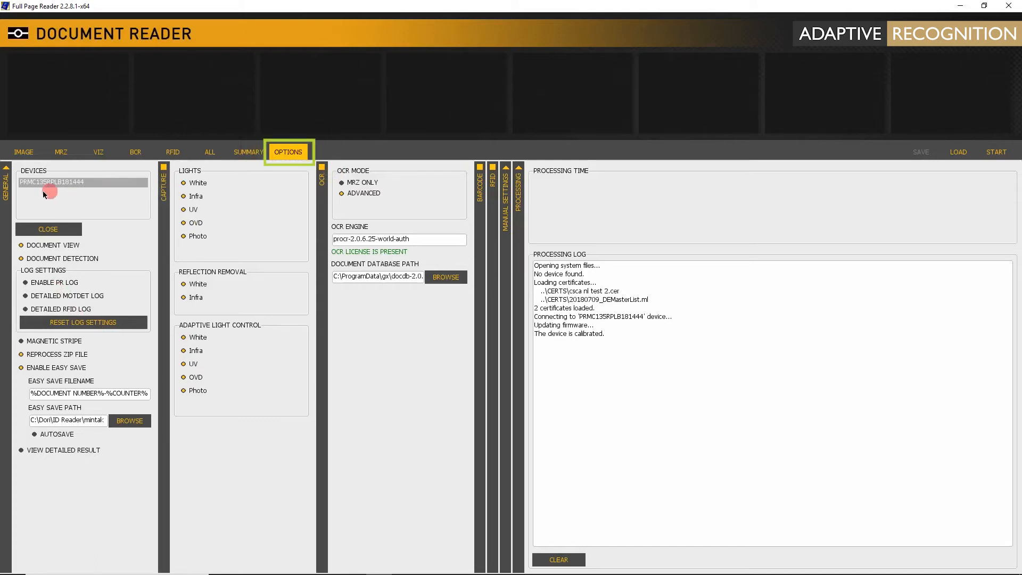
- Select the connected reader device and scan the passport with START
left_click(8, 193)
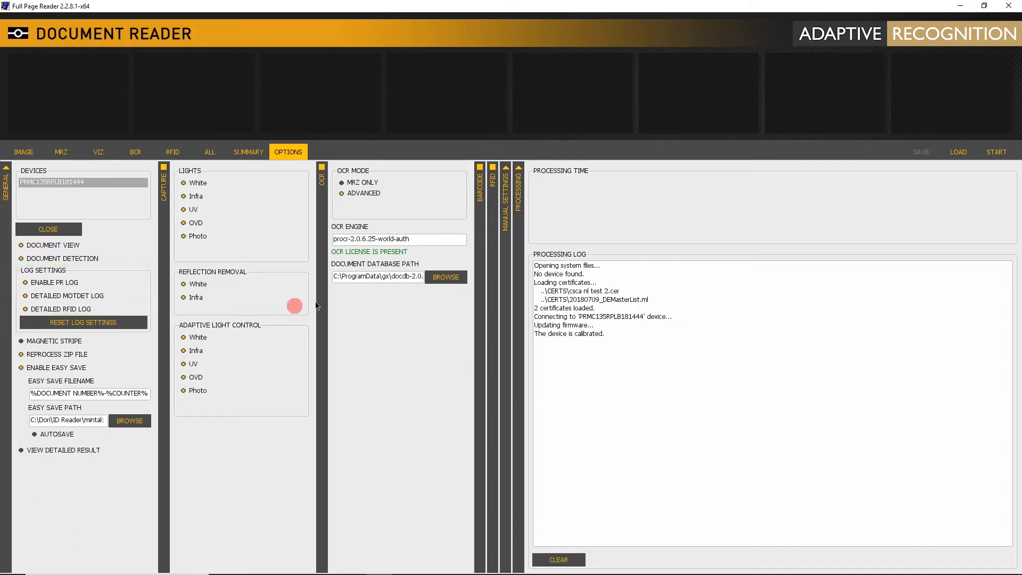
left_click(995, 153)
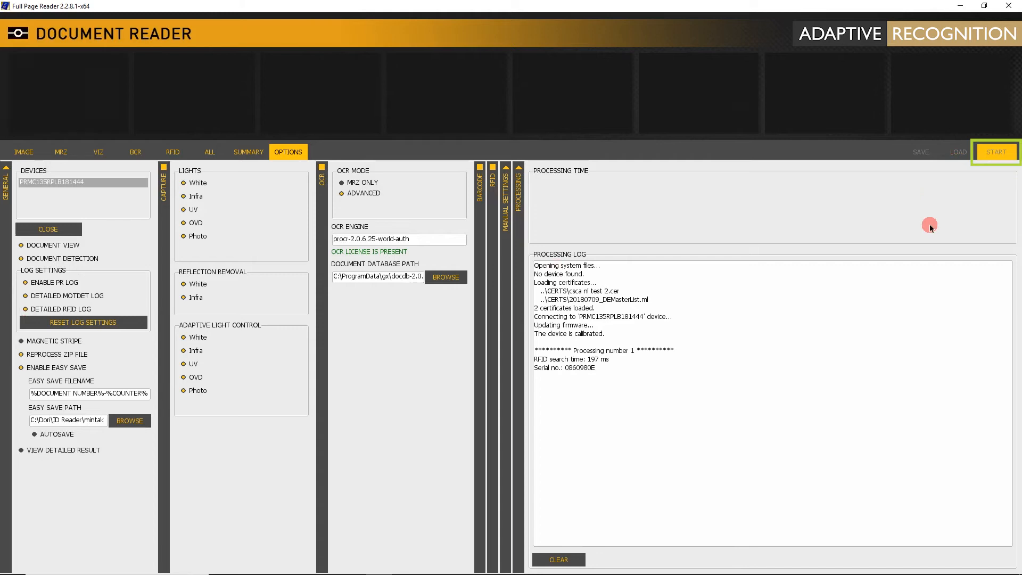
left_click(995, 153)
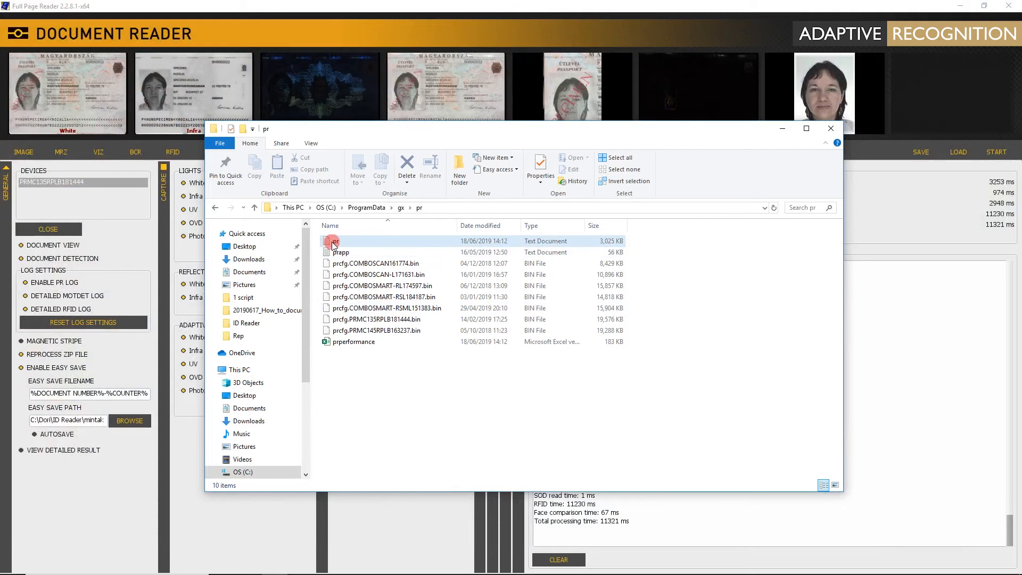
- Open the pr.log file from C:\ProgramData\gx\pr in Notepad
left_click(359, 242)
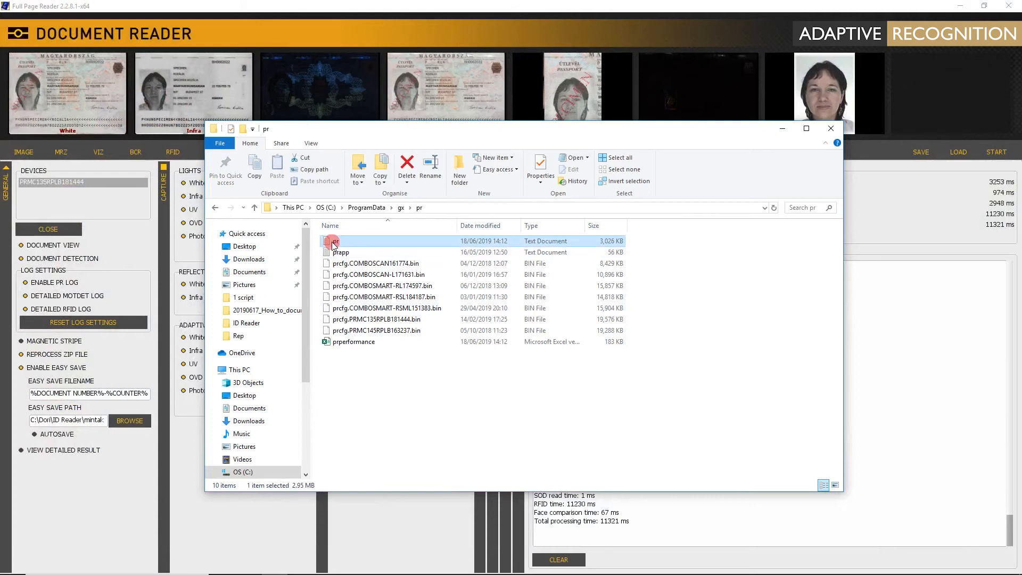
double_click(340, 241)
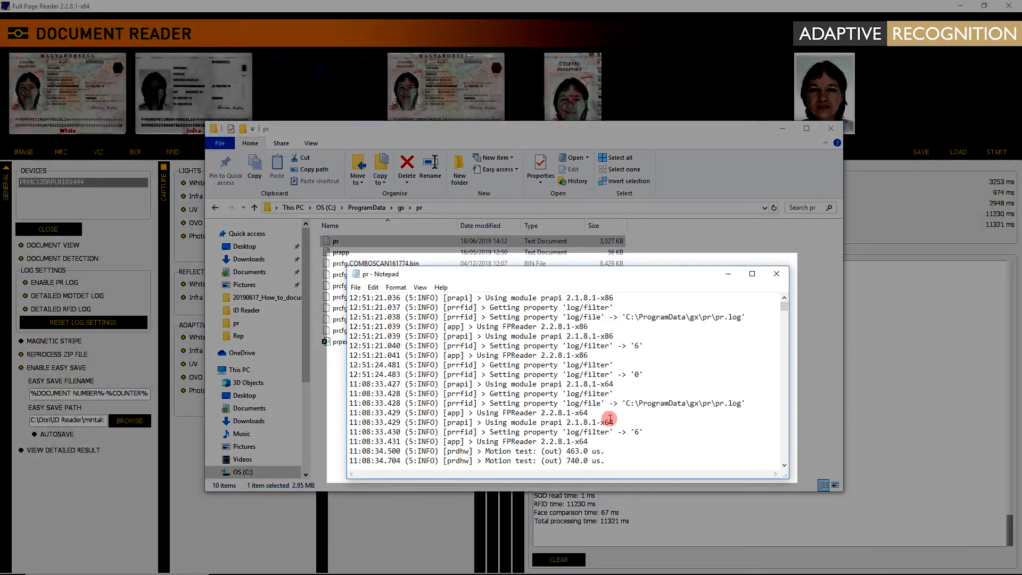